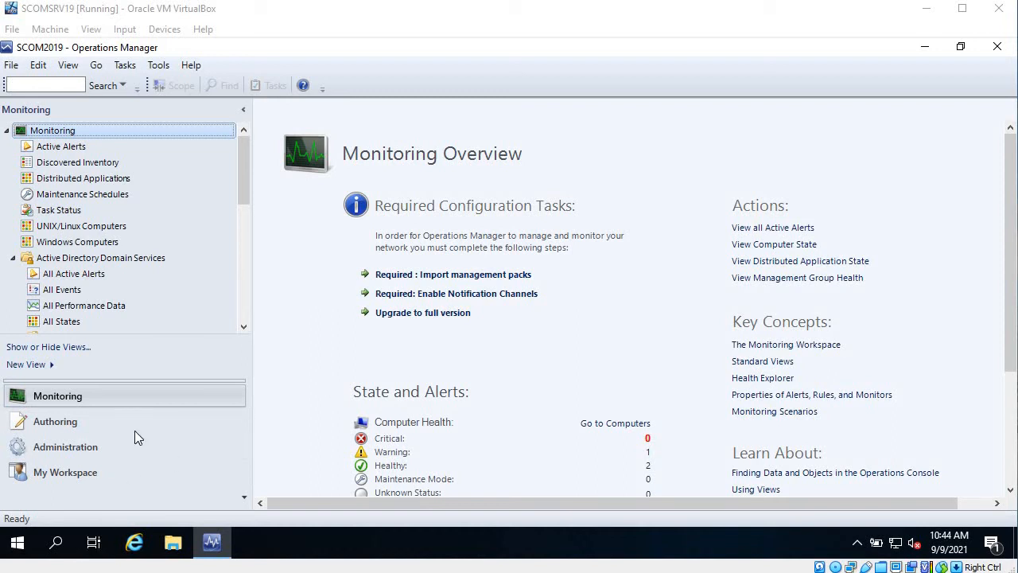
pyautogui.moveTo(424, 312)
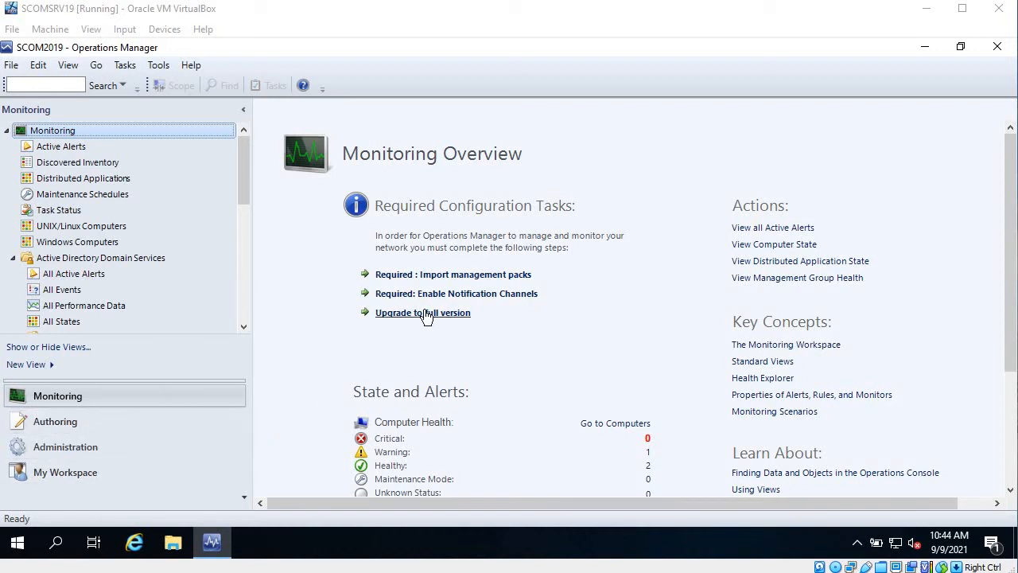
pyautogui.moveTo(501, 336)
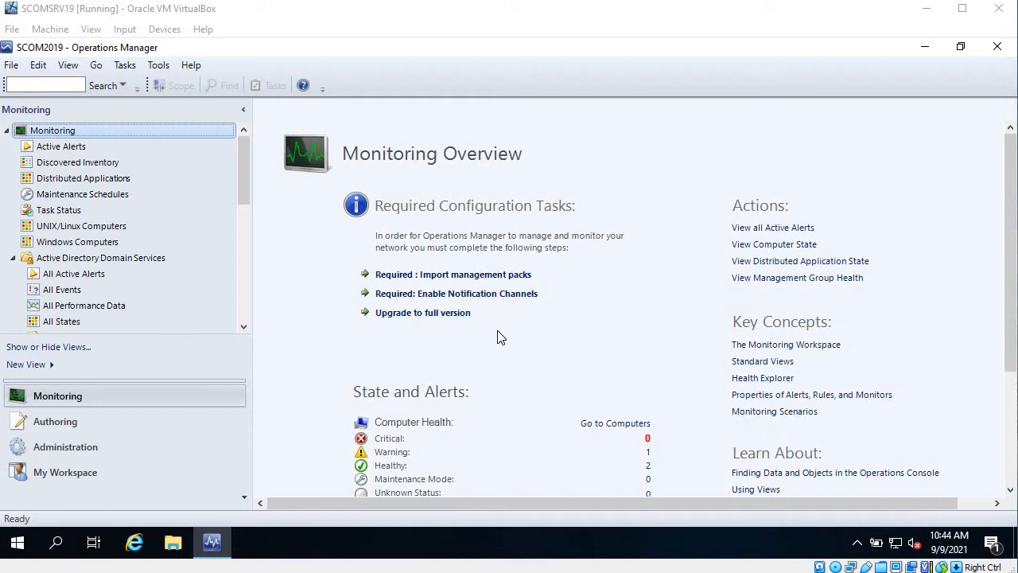
pyautogui.moveTo(485, 337)
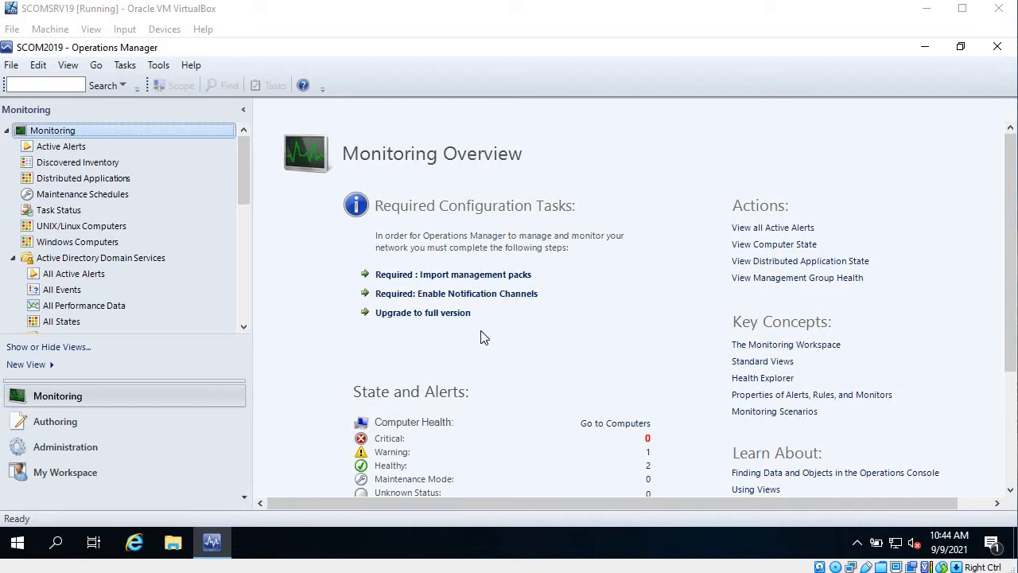
pyautogui.moveTo(183, 426)
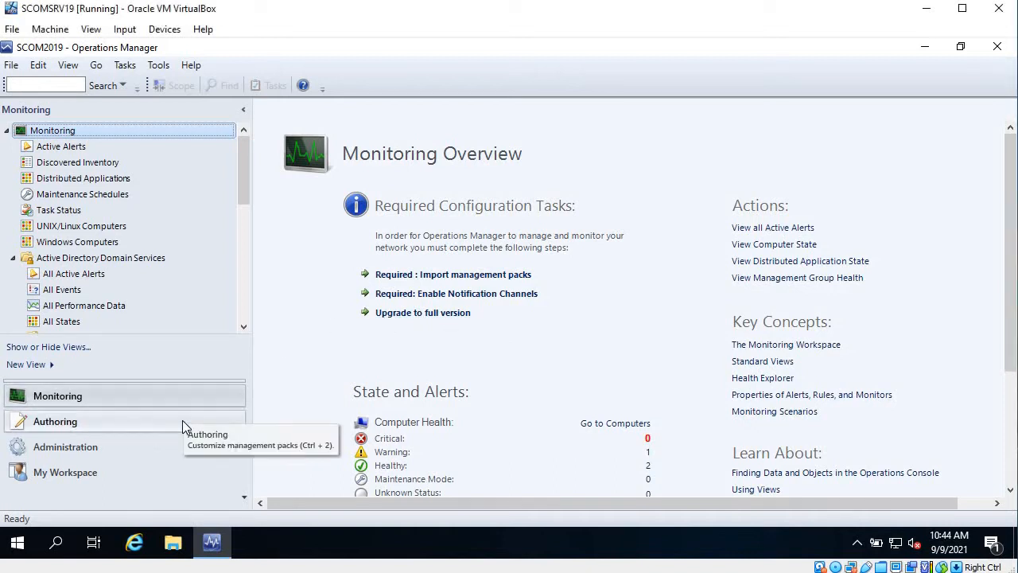
# Go to Authoring > Tasks and start the Create Task Wizard
pyautogui.click(55, 421)
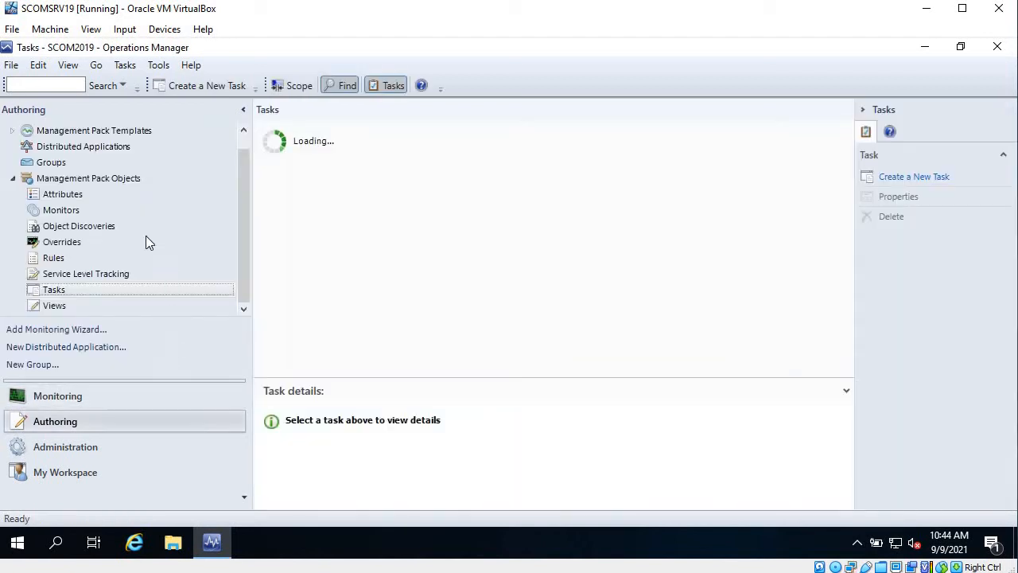
pyautogui.moveTo(237, 260)
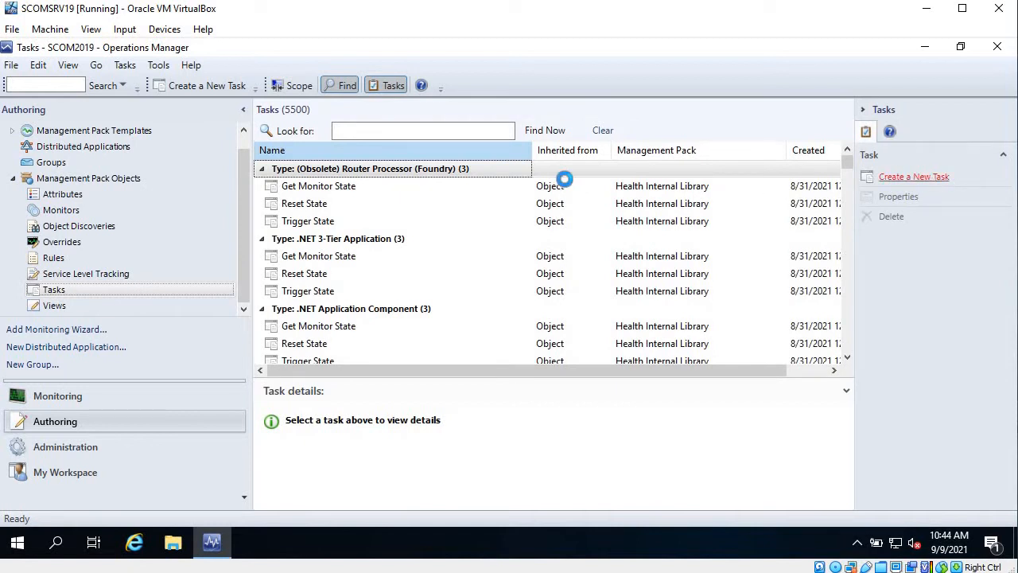
pyautogui.click(914, 176)
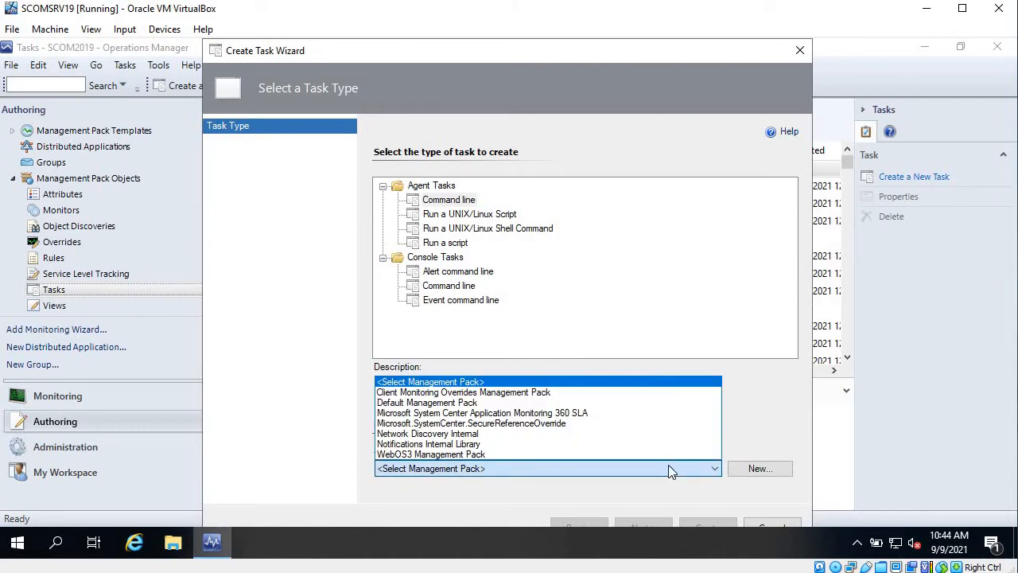
# Store the task in WebOS3 Management Pack and name it 'WebOS3 - All services'
pyautogui.click(430, 454)
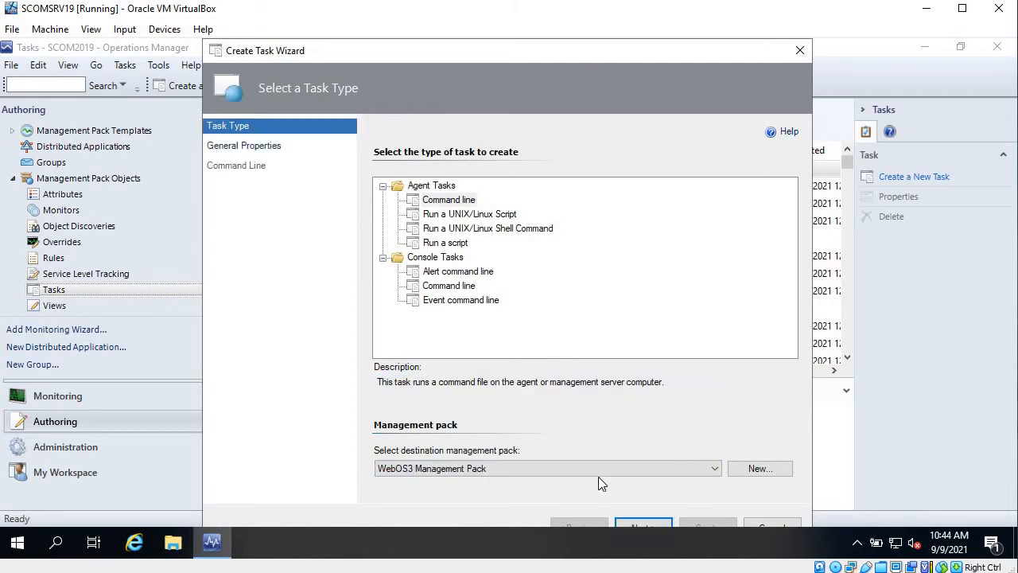
pyautogui.click(643, 526)
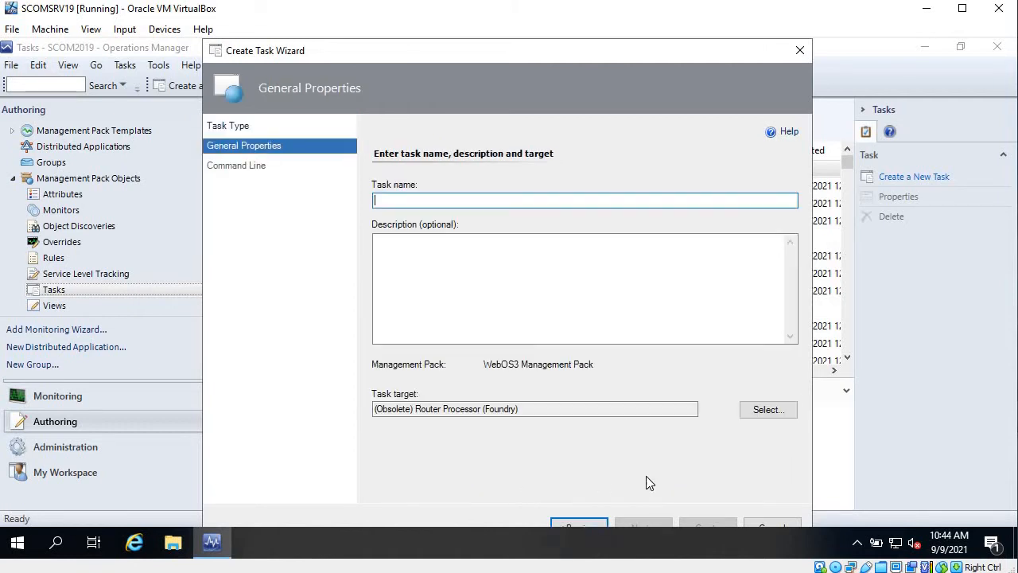
pyautogui.write('WebOS3 -')
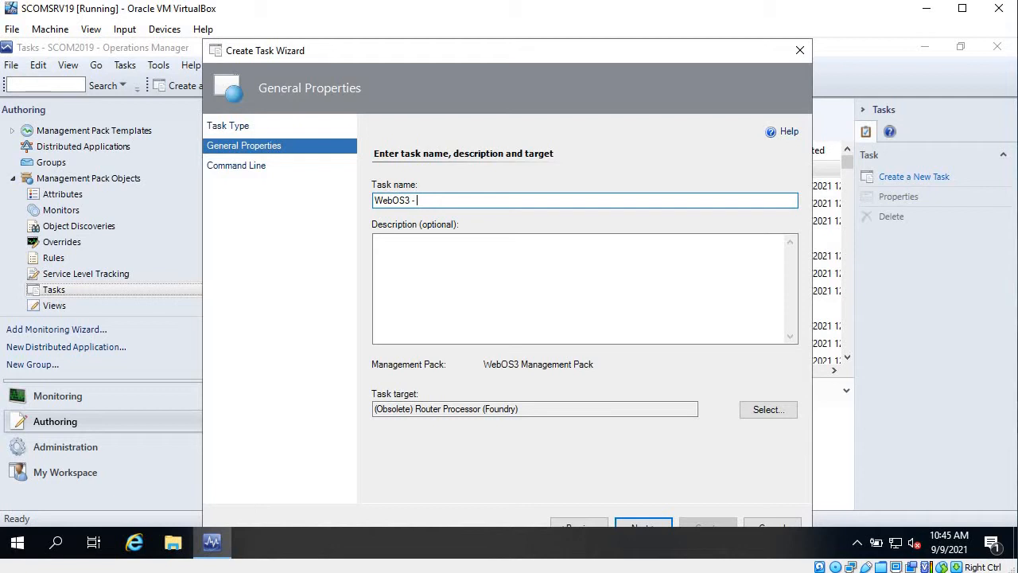
pyautogui.write('All')
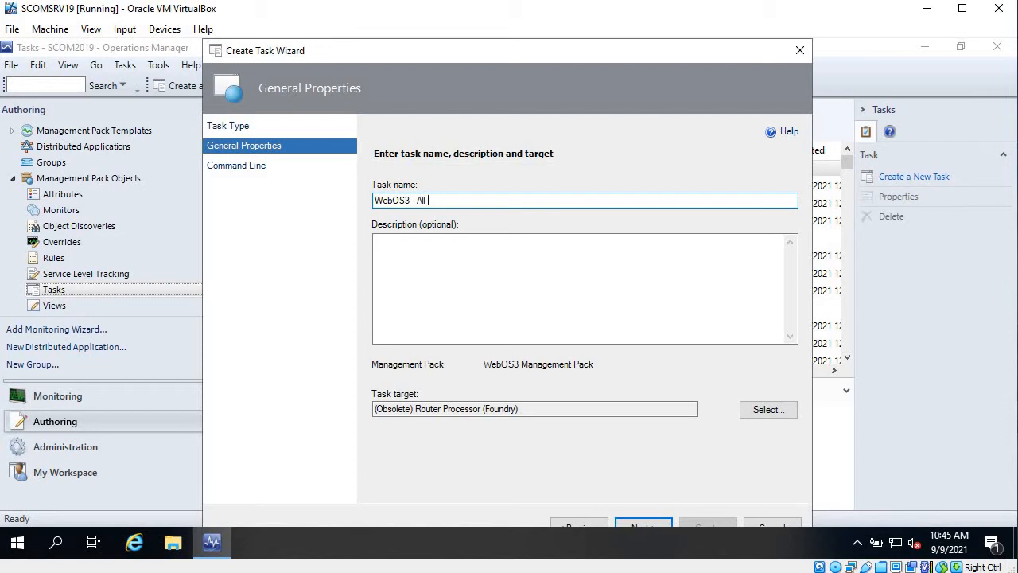
pyautogui.write('s')
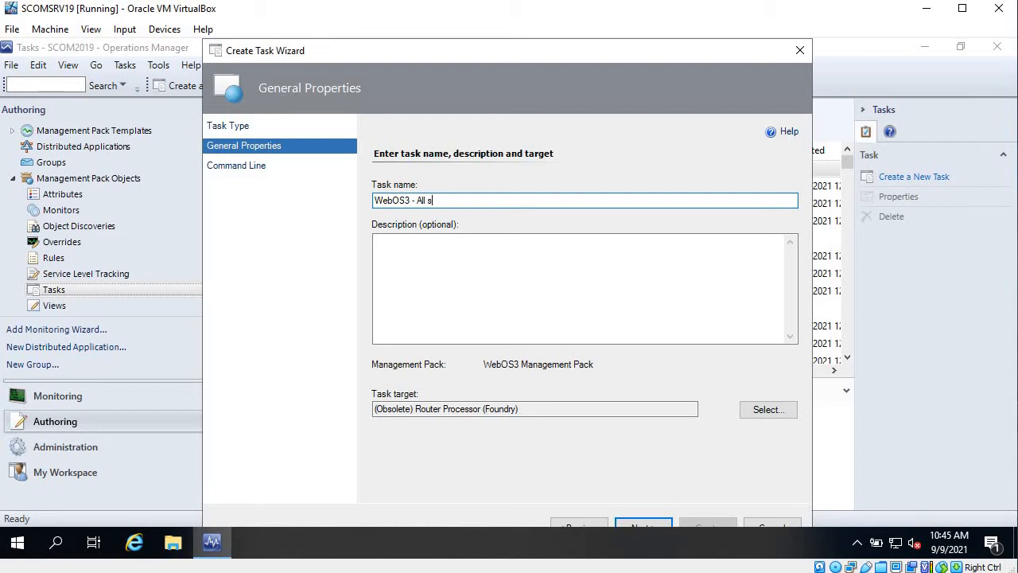
pyautogui.write('ervices')
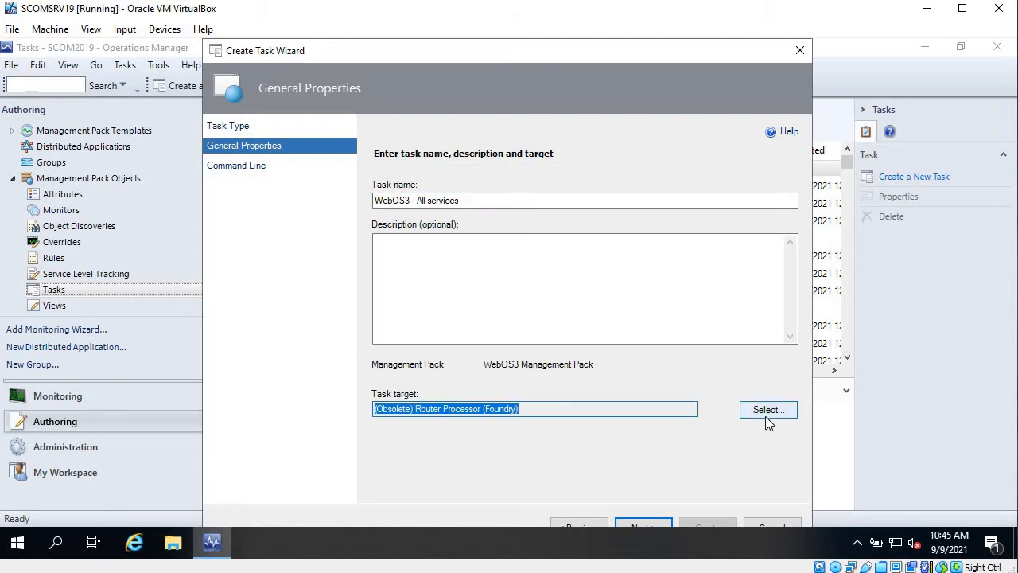
# Search for 'windows ser' and set Windows Server as the task target
pyautogui.click(767, 409)
pyautogui.write('wind')
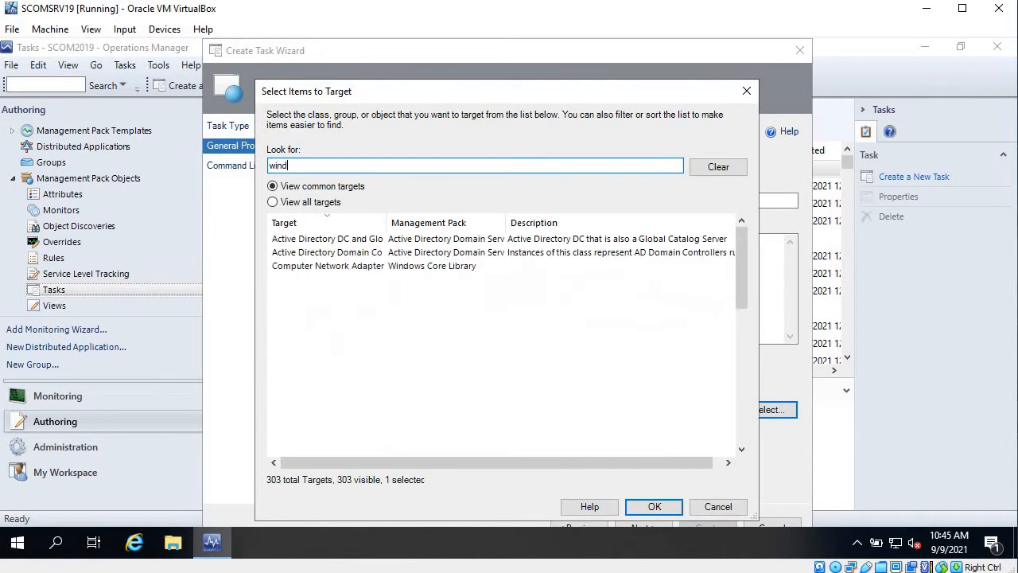
pyautogui.write('ows')
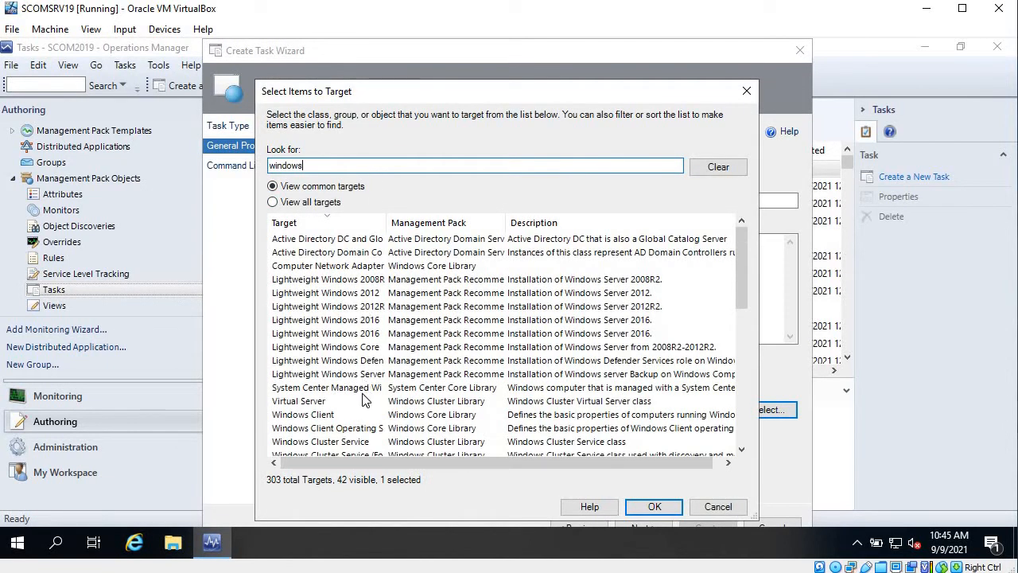
pyautogui.write('ser')
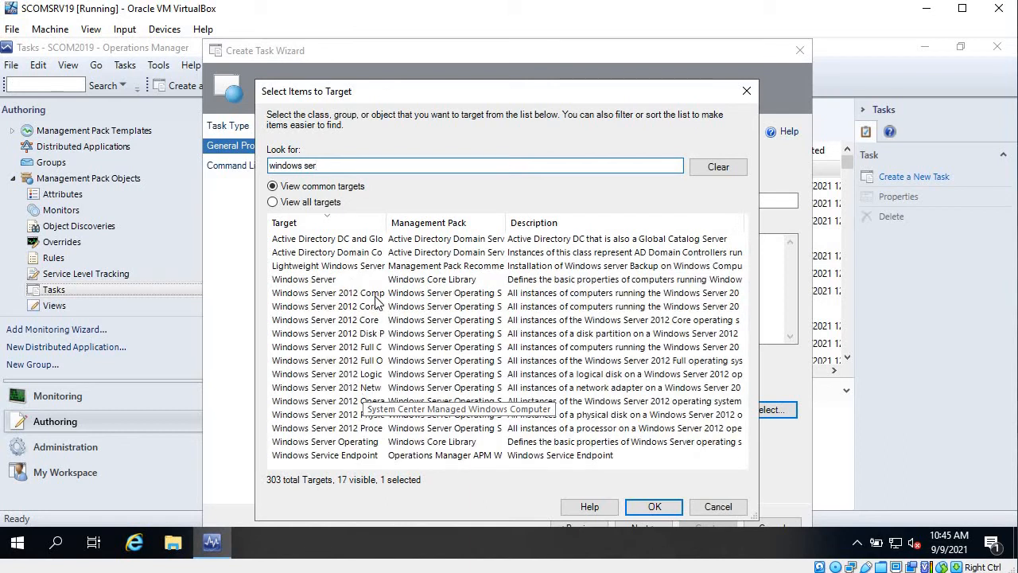
pyautogui.click(327, 279)
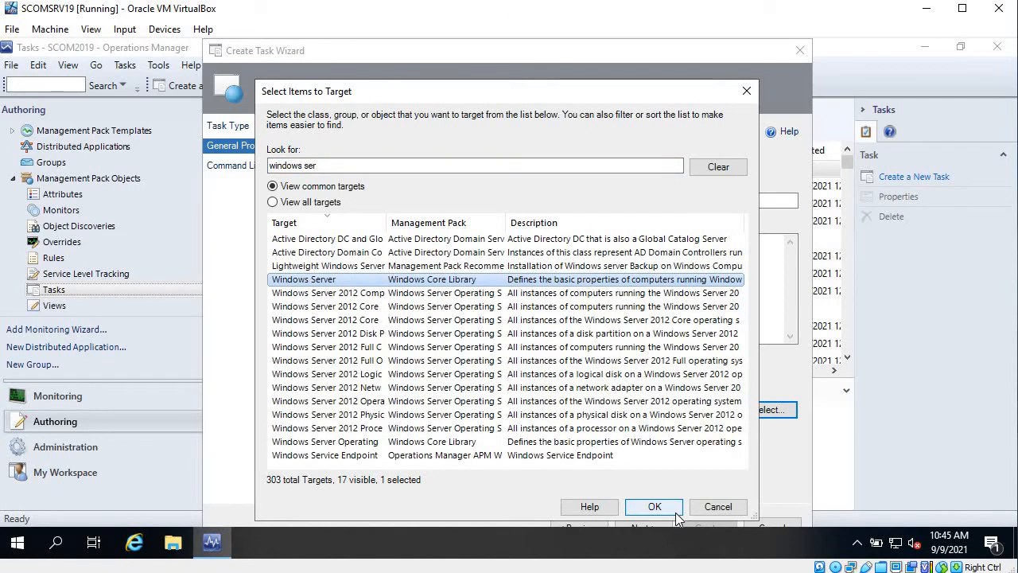
pyautogui.click(654, 507)
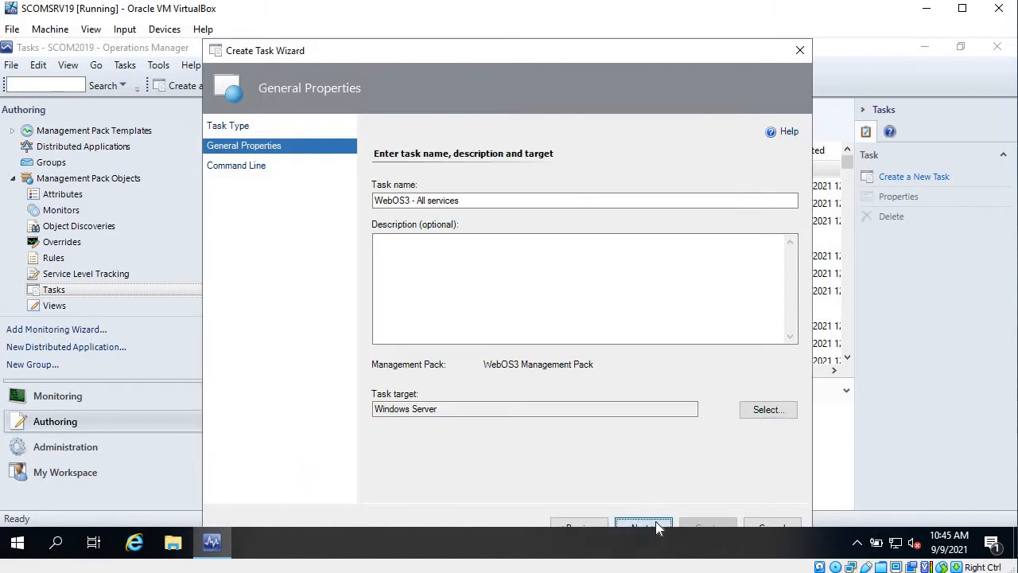
# Set the command full path to %SystemRoot%\system32\WindowsPowerShell\v1.0\powershell.exe
pyautogui.click(642, 525)
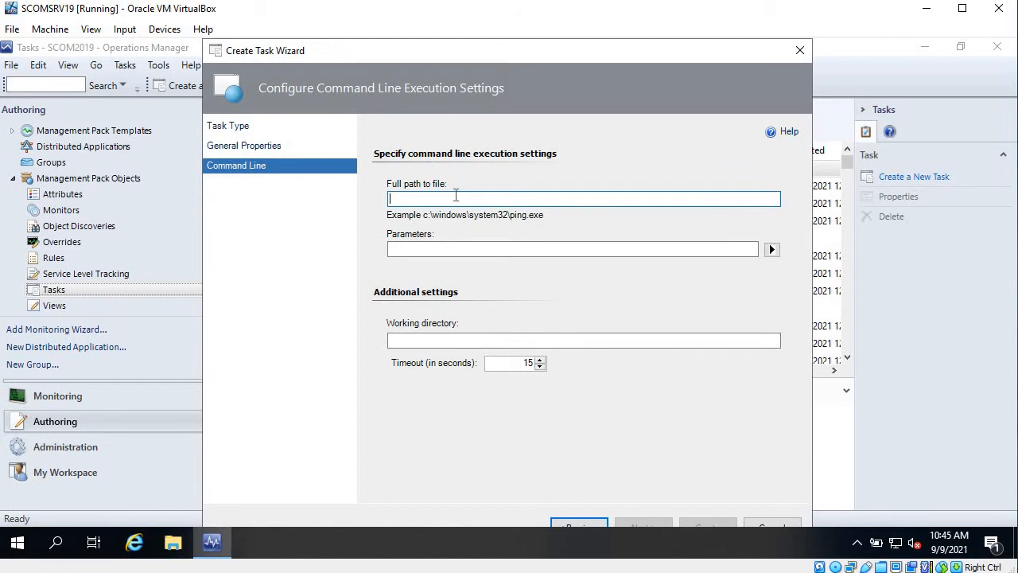
pyautogui.write('v')
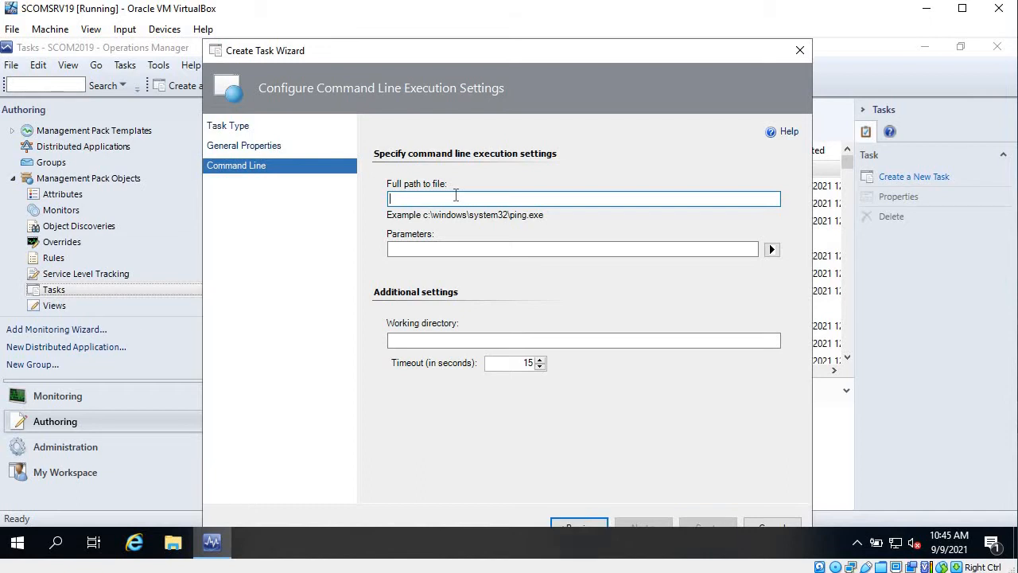
pyautogui.write('%SystemRoot%\\system32\\WindowsPowerShell\\v1.0\\powershell.exe')
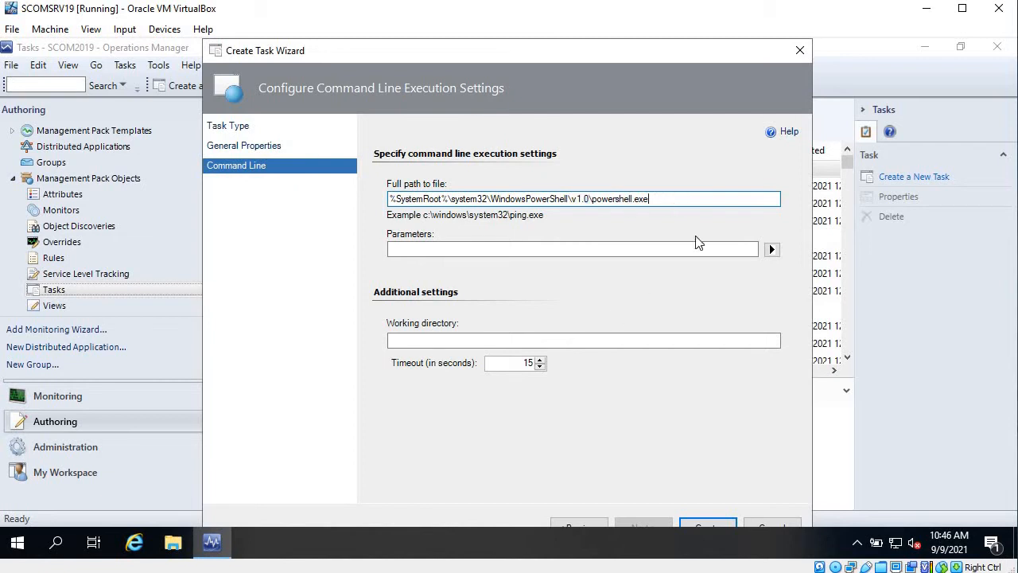
pyautogui.moveTo(495, 212)
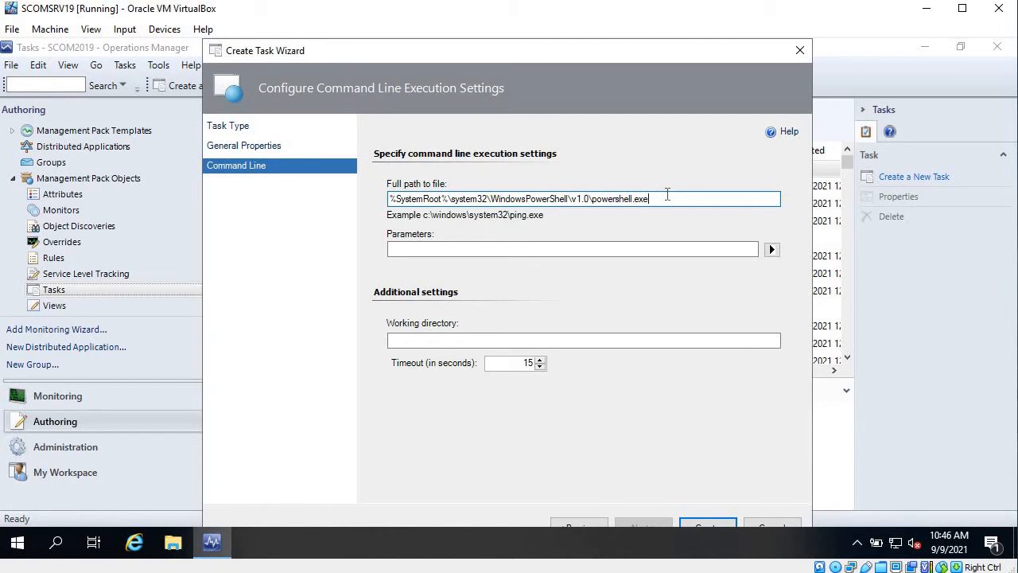
# Enter 'get-service | sort status' as the parameters and finish creating the task
pyautogui.click(573, 249)
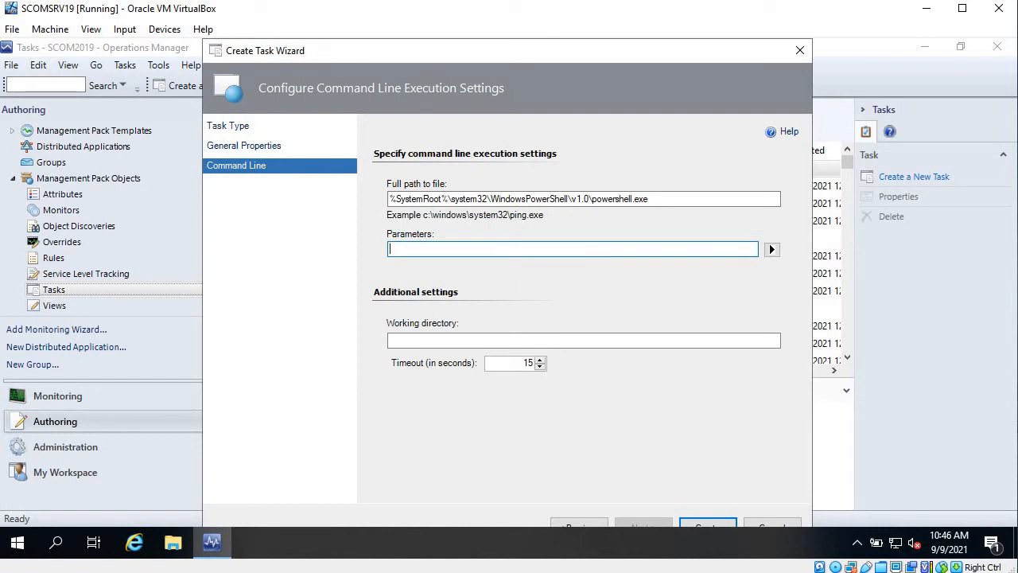
pyautogui.write('get')
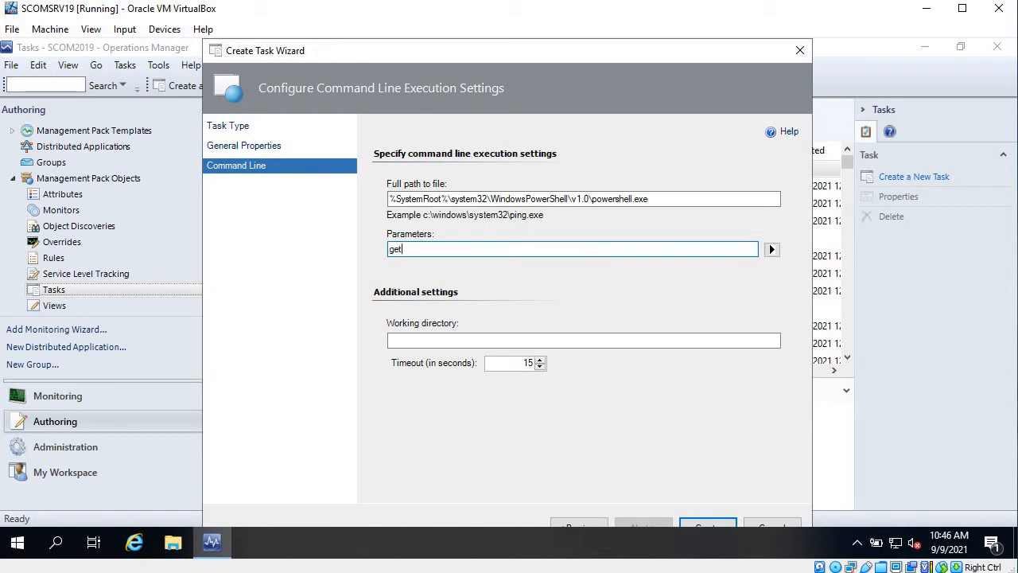
pyautogui.write('-servic')
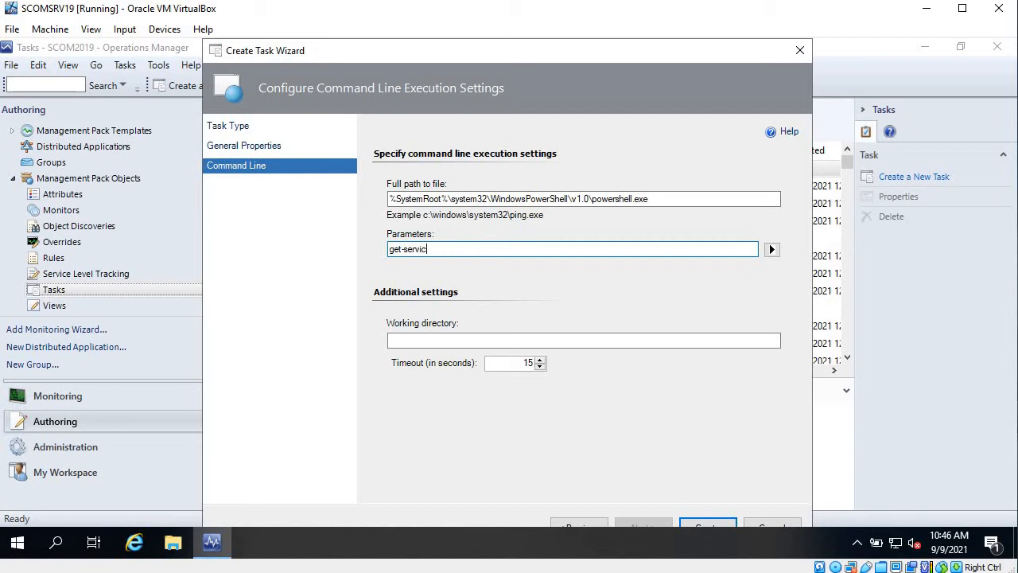
pyautogui.write('e')
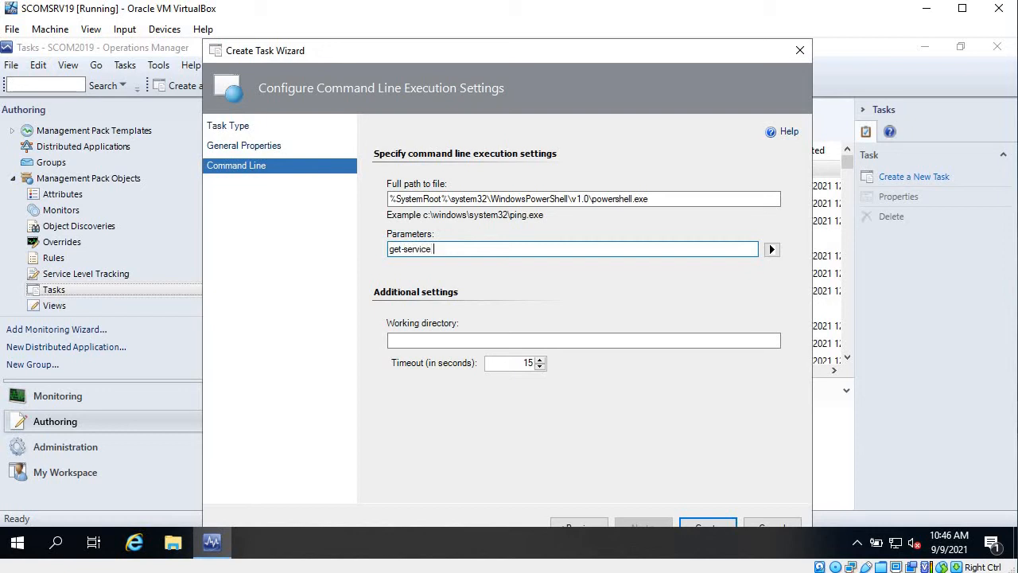
pyautogui.write('| sort status')
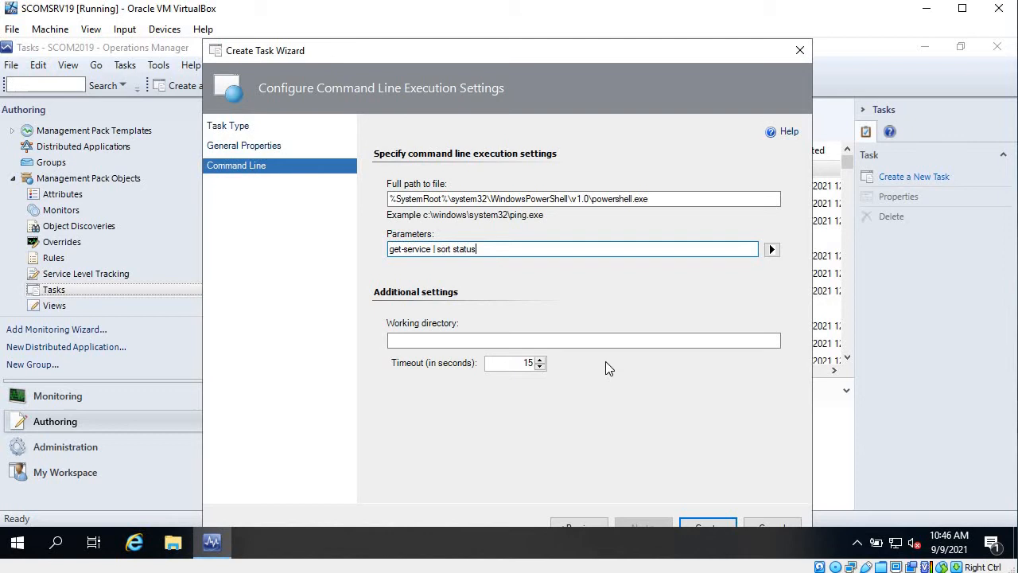
pyautogui.click(706, 527)
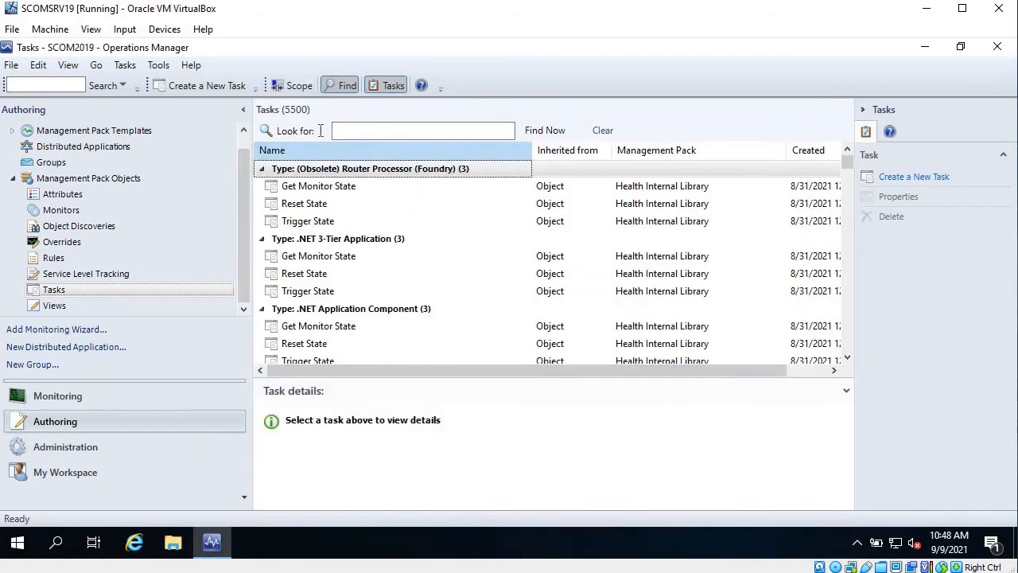
# Switch to the Monitoring workspace and open the Windows Computers view
pyautogui.click(58, 395)
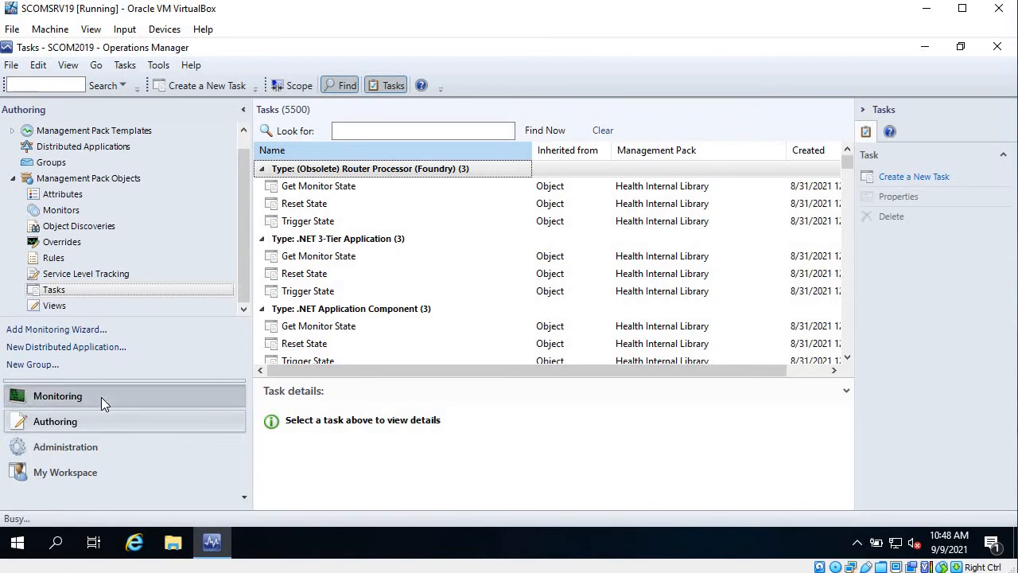
pyautogui.click(57, 397)
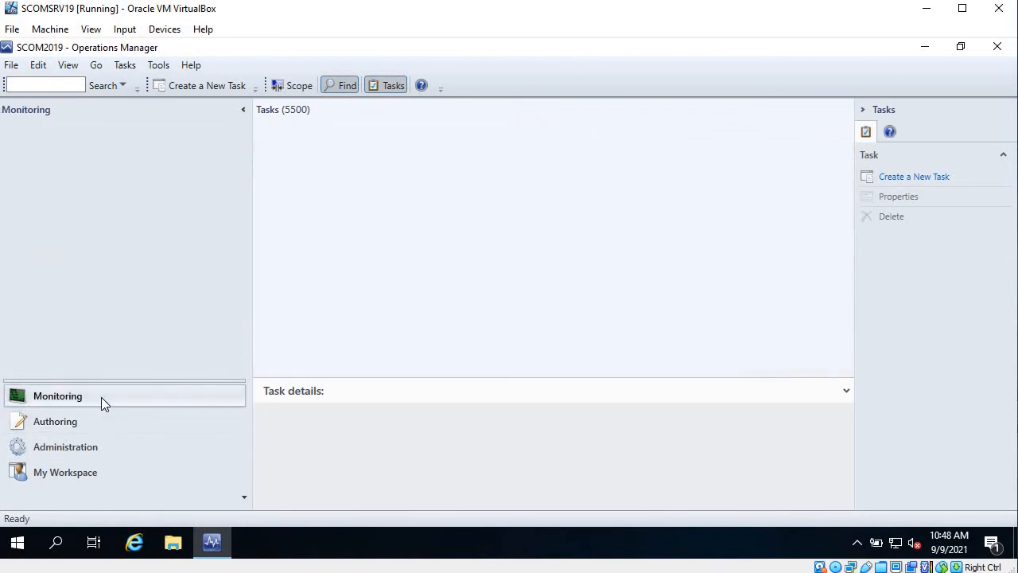
pyautogui.click(57, 395)
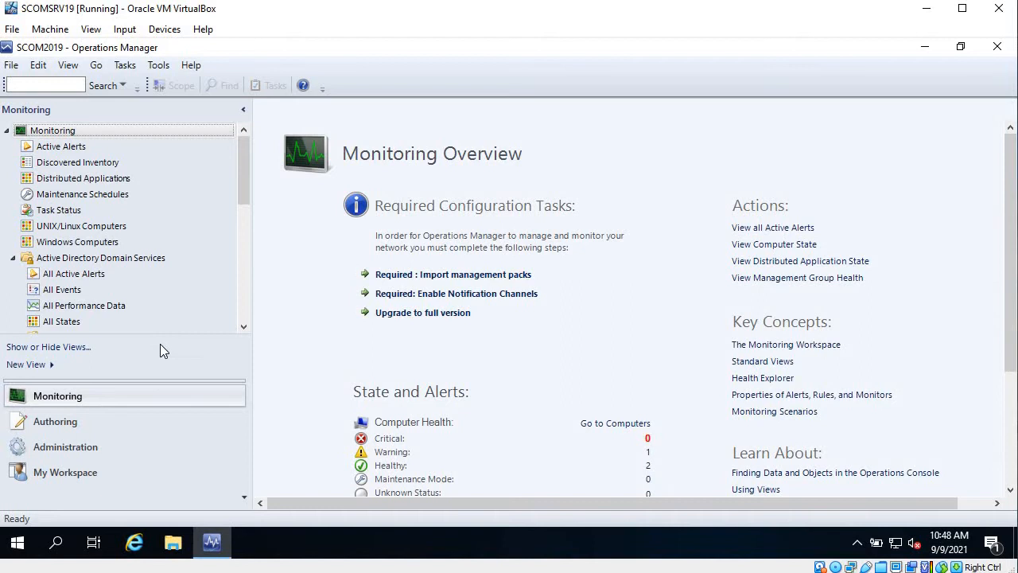
pyautogui.click(77, 242)
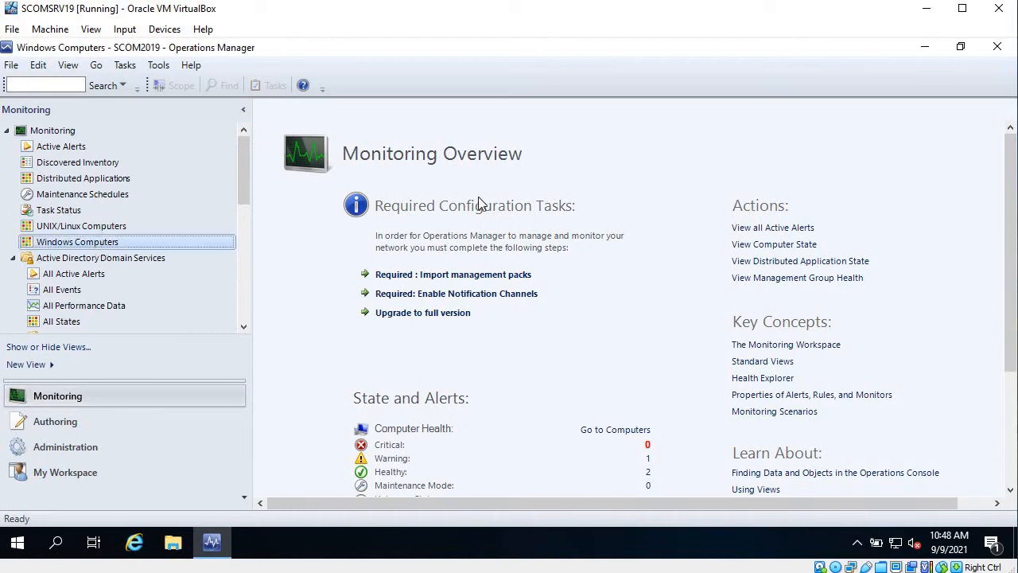
# Select SQLSRV19 and launch the WebOS3 - All services task from the Tasks pane
pyautogui.click(77, 241)
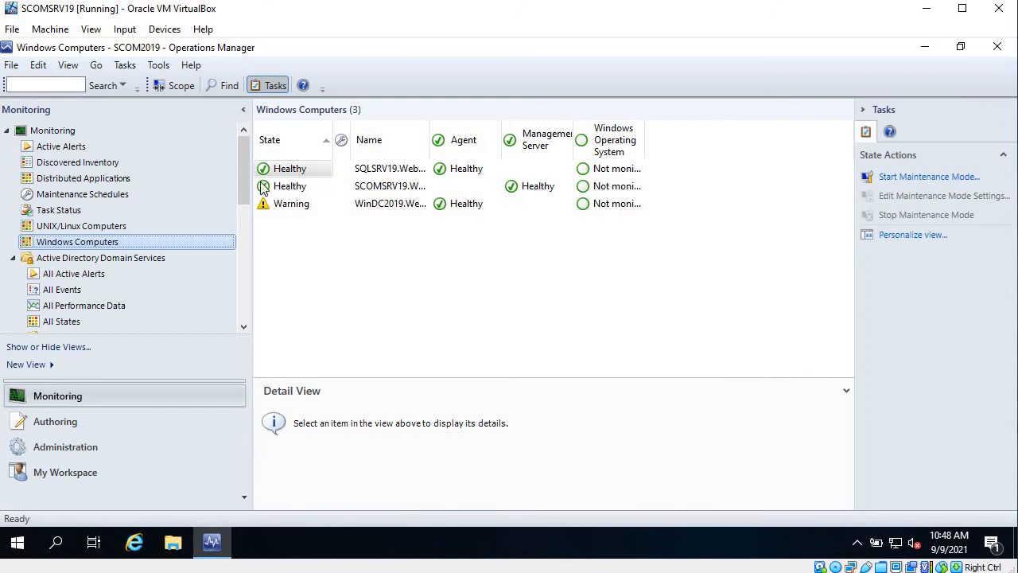
pyautogui.click(389, 168)
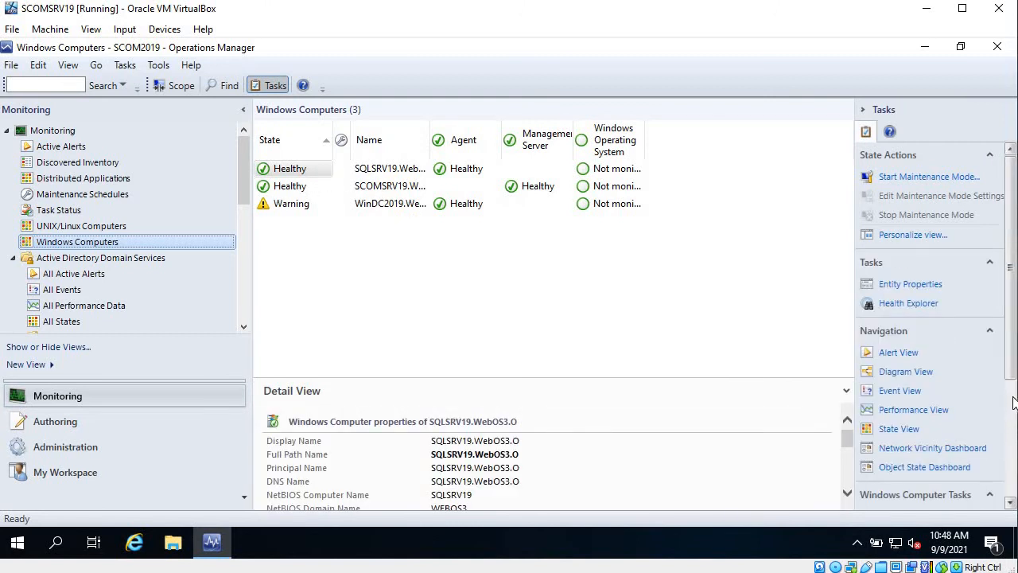
pyautogui.scroll(-3)
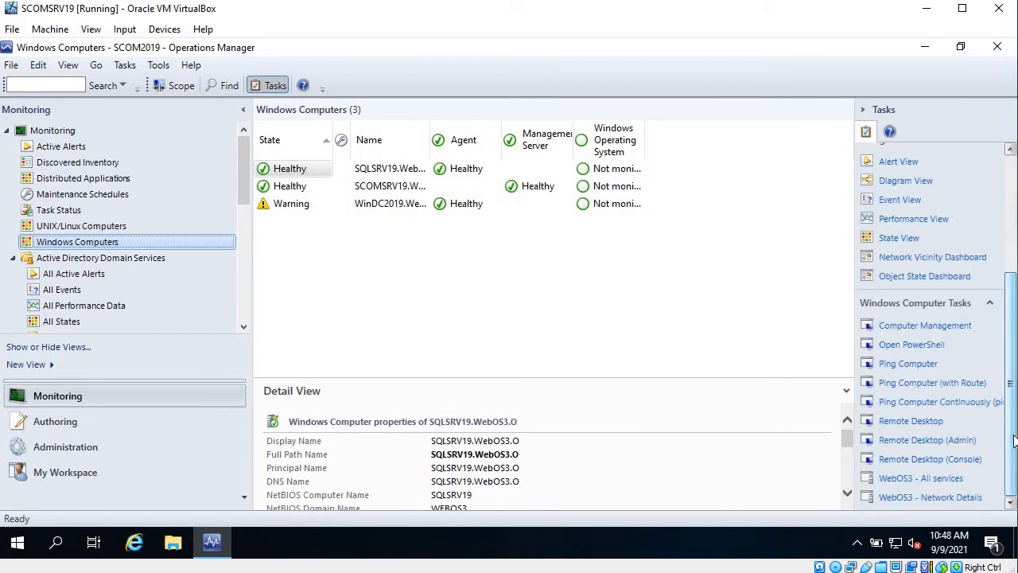
pyautogui.moveTo(907, 496)
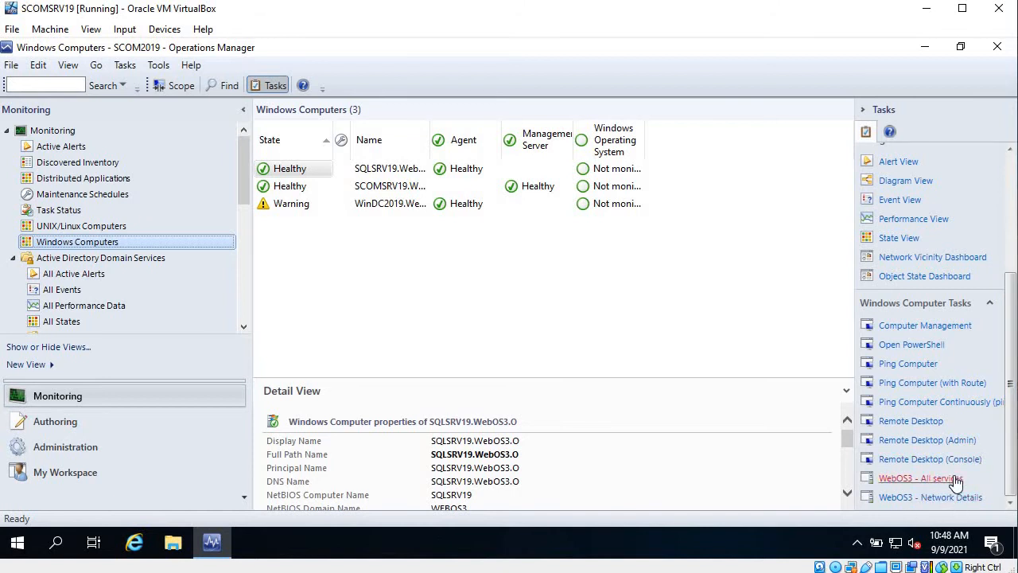
pyautogui.moveTo(937, 482)
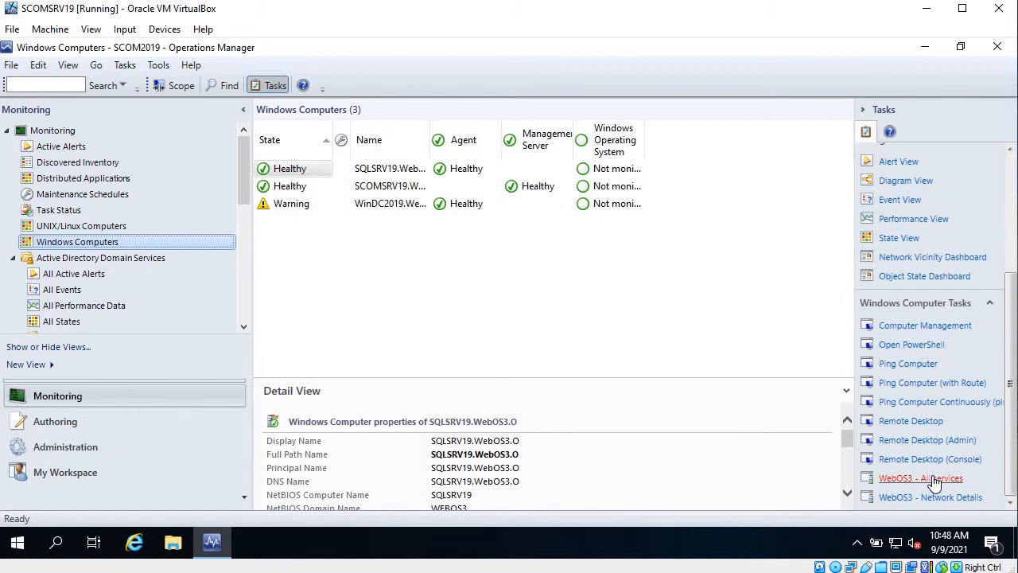
pyautogui.click(921, 479)
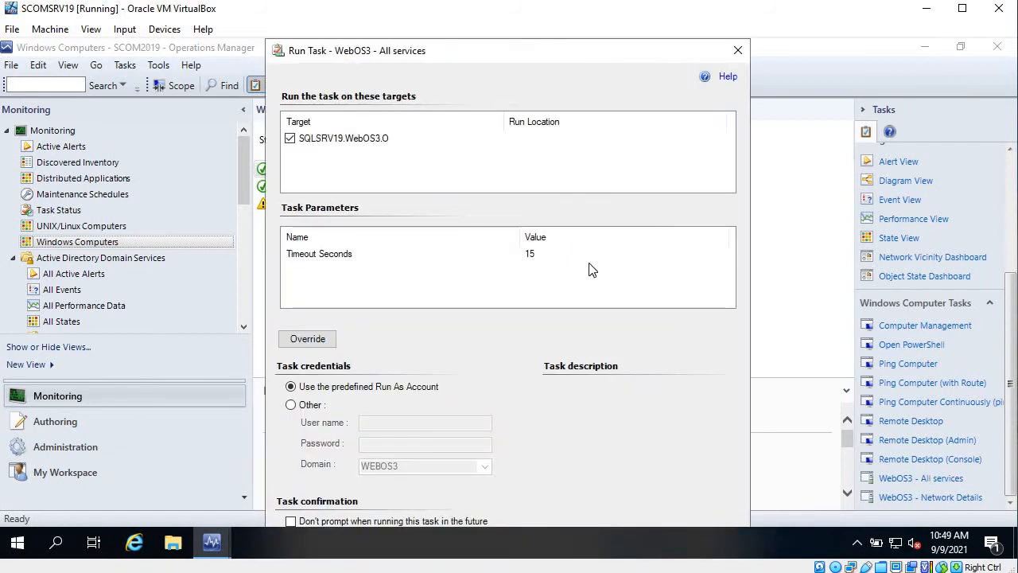
# Drag the Run Task dialog fully into view
pyautogui.moveTo(509, 50); pyautogui.dragTo(545, 87)
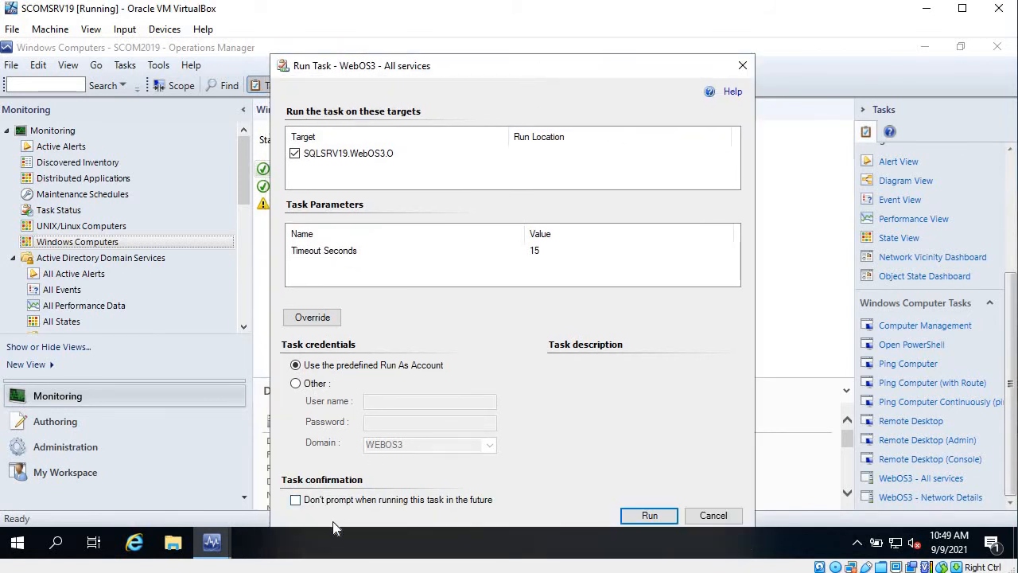
pyautogui.moveTo(405, 509)
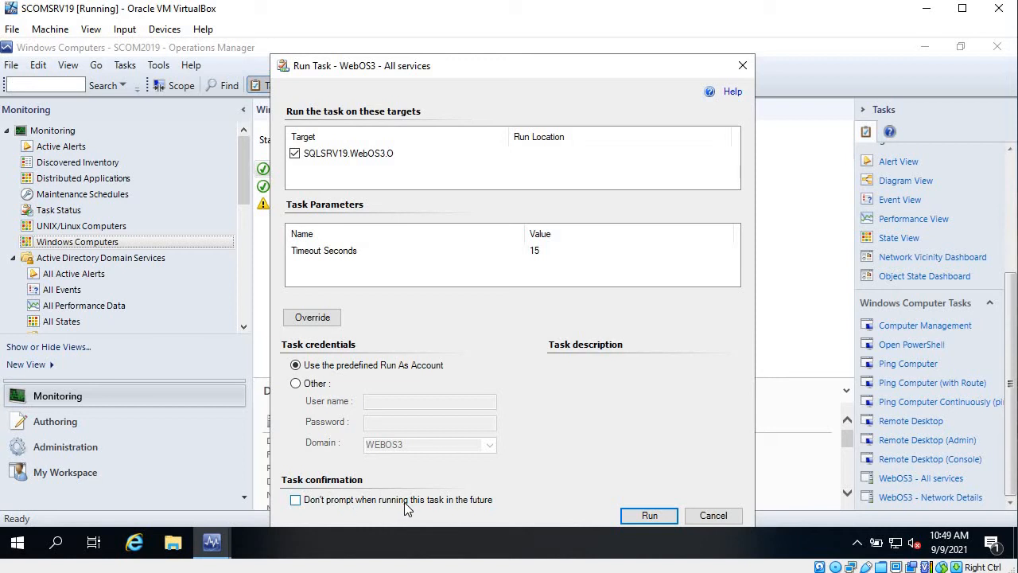
pyautogui.moveTo(385, 318)
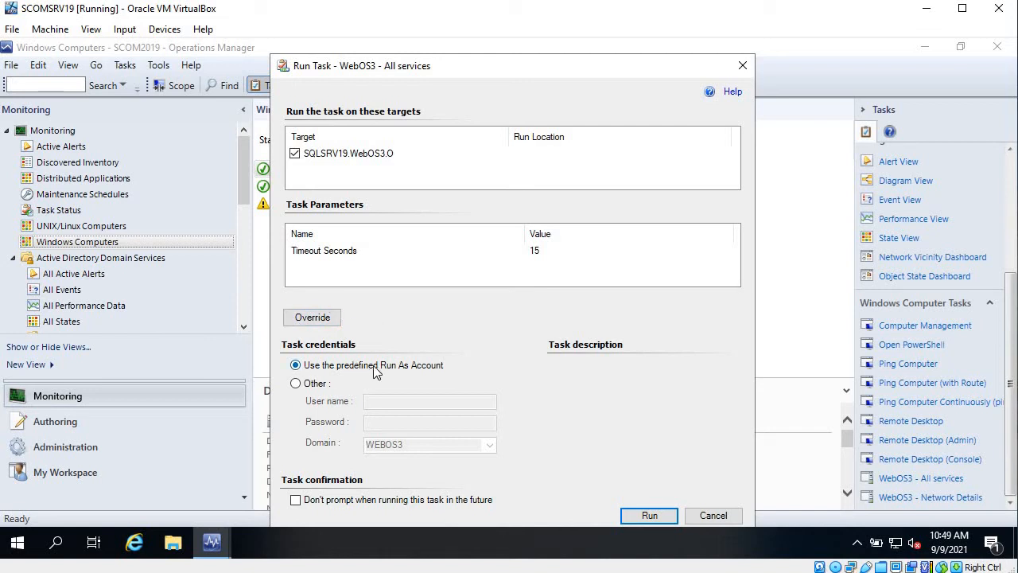
pyautogui.moveTo(576, 492)
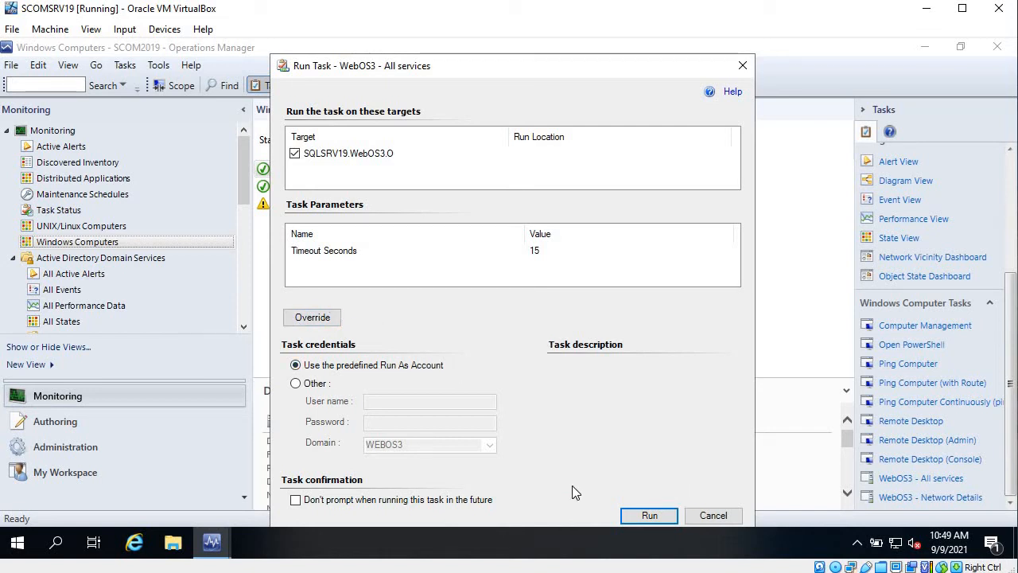
pyautogui.moveTo(600, 453)
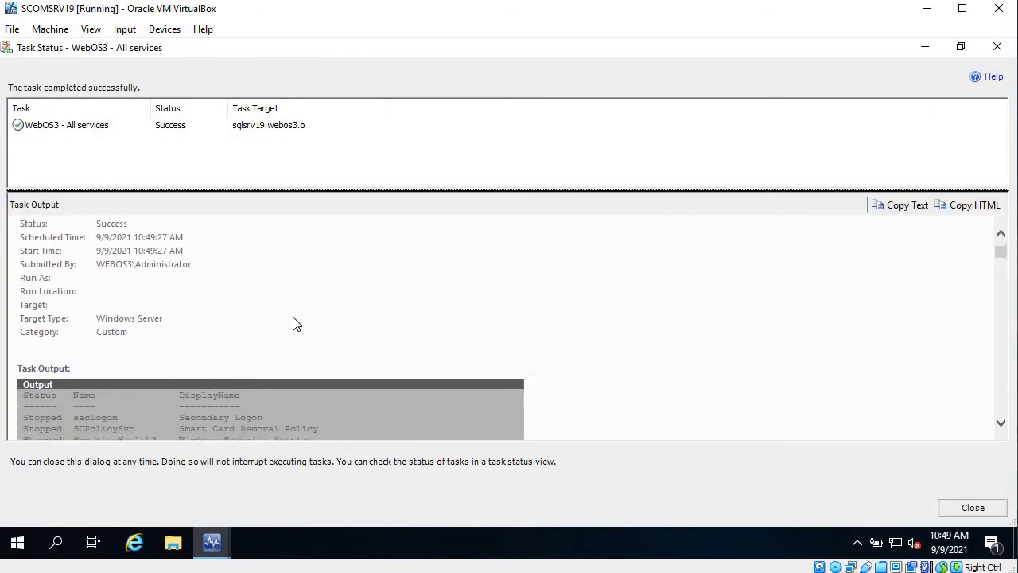
pyautogui.scroll(-3)
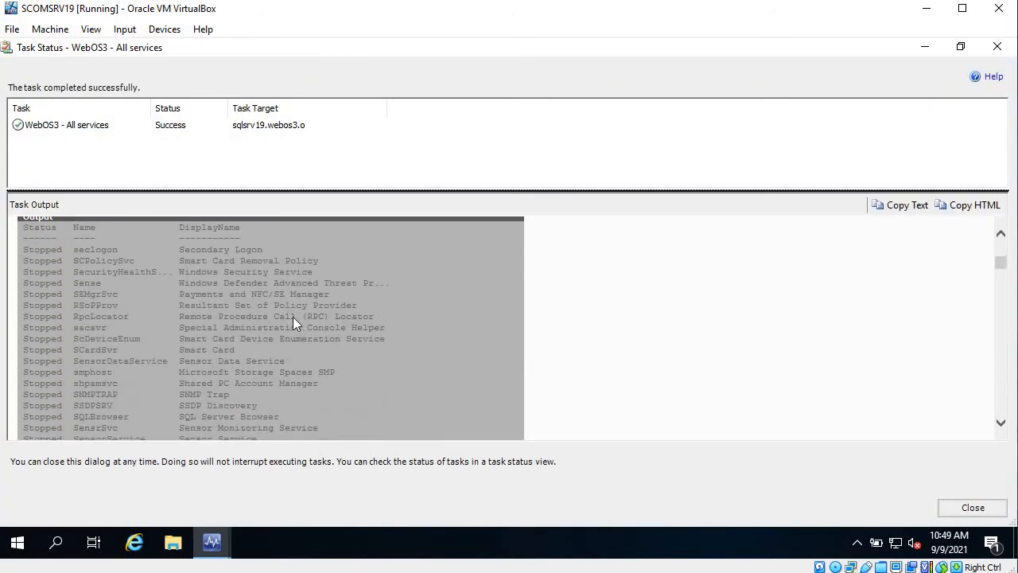
pyautogui.scroll(3)
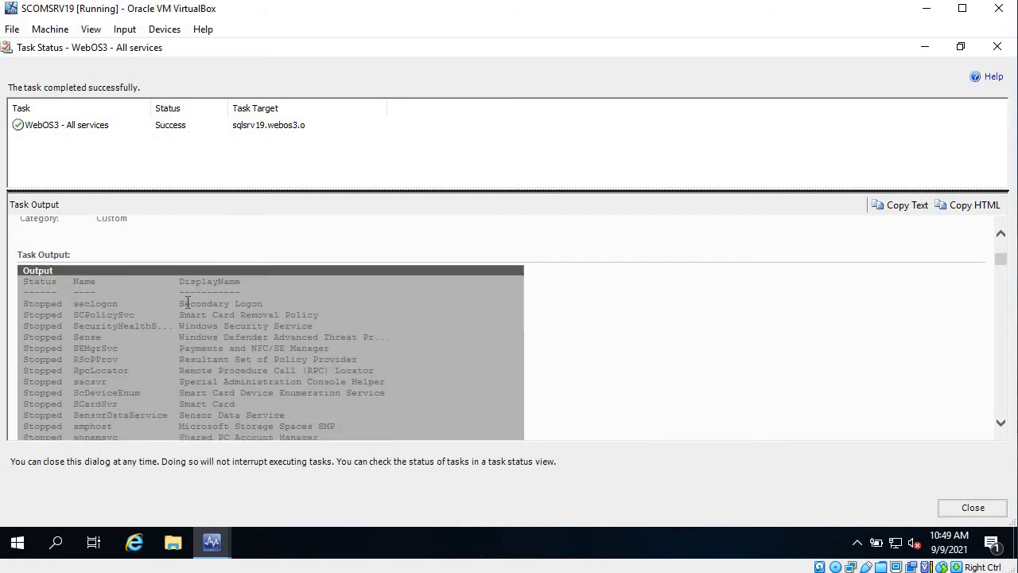
pyautogui.scroll(-3)
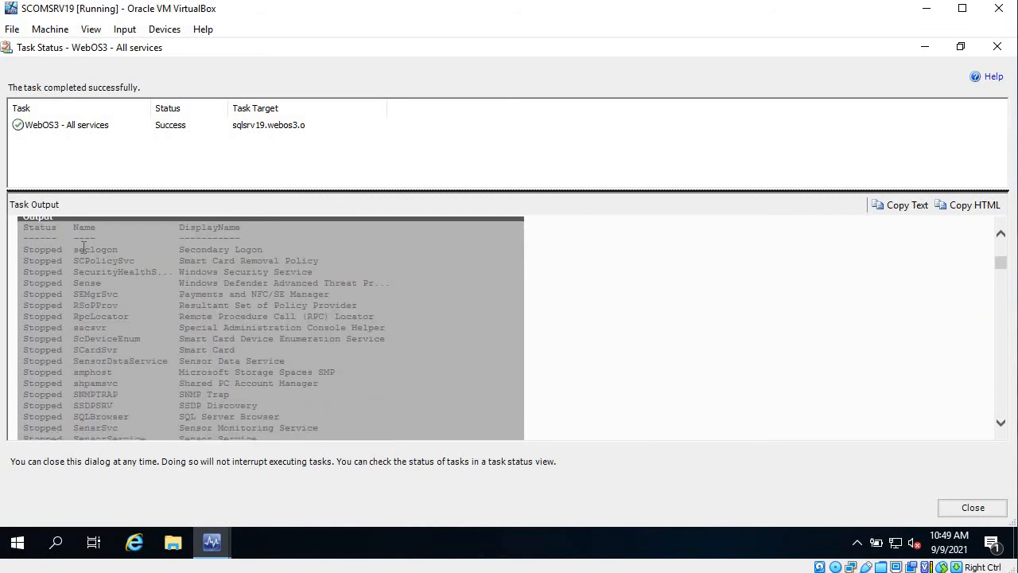
pyautogui.scroll(3)
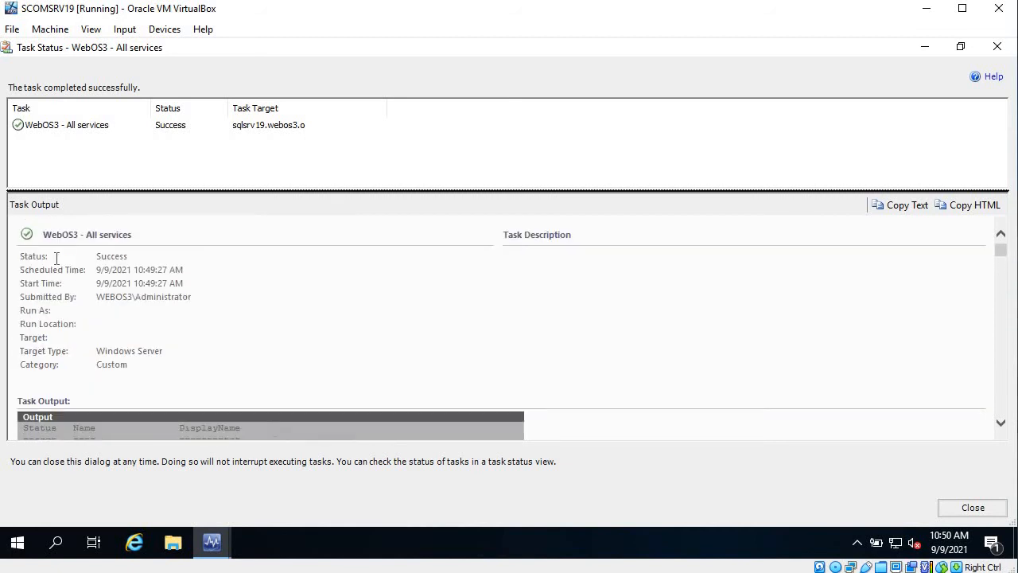
pyautogui.scroll(-3)
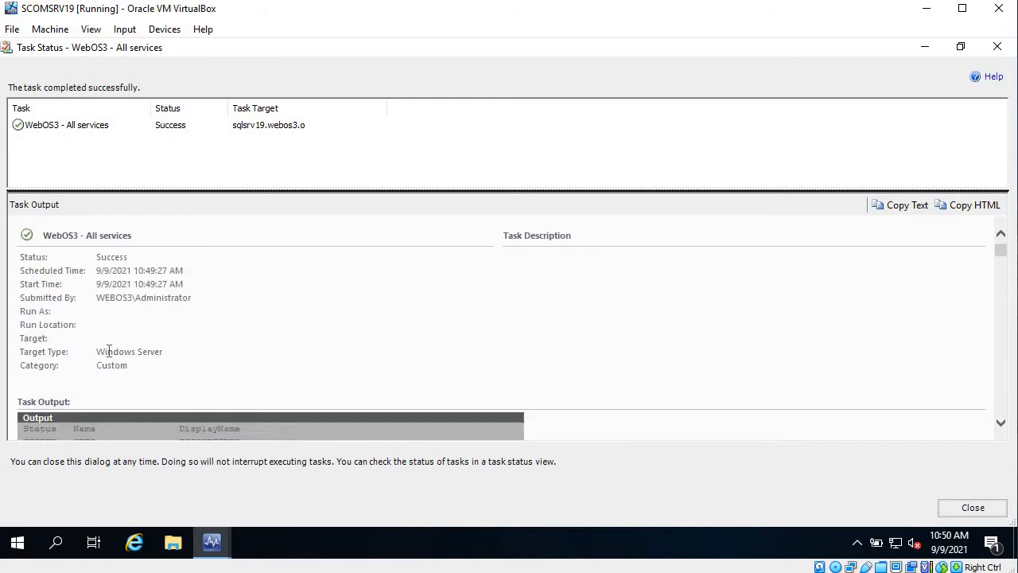
pyautogui.moveTo(170, 330)
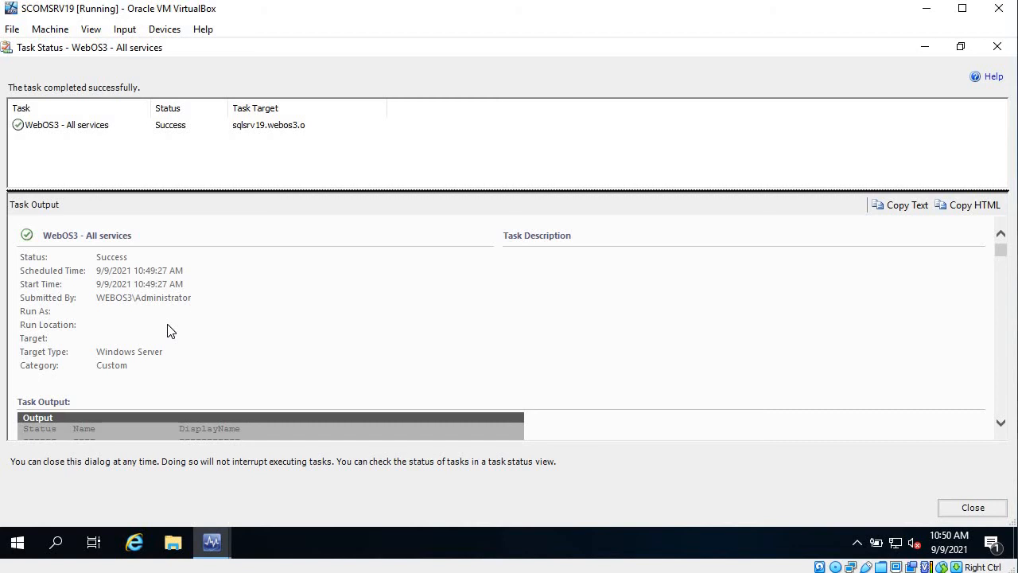
pyautogui.moveTo(262, 288)
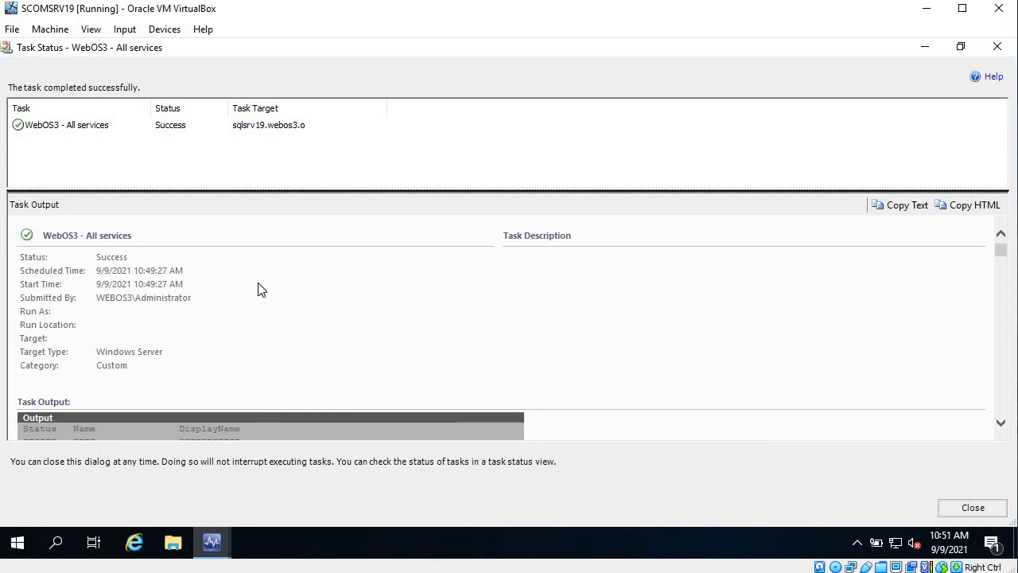
# Close SQLSRV19 results, run WebOS3 - All services on WinDC2019, and close its results
pyautogui.click(973, 508)
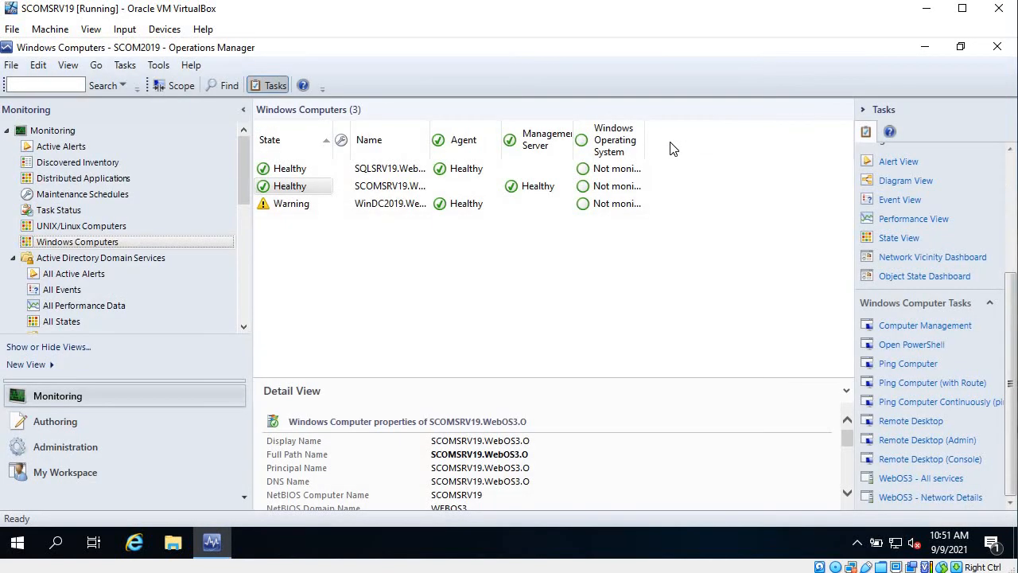
pyautogui.moveTo(810, 333)
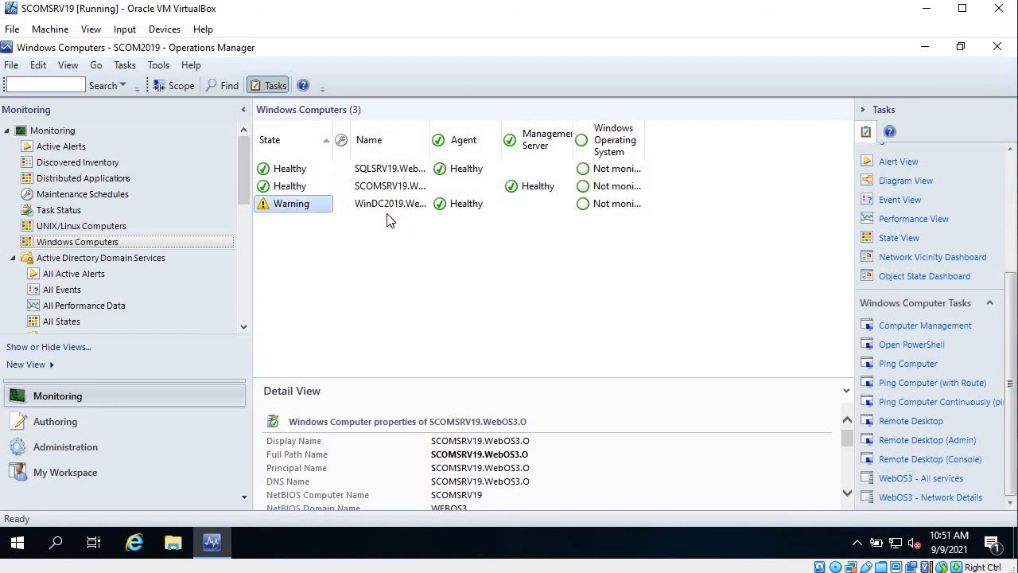
pyautogui.click(390, 203)
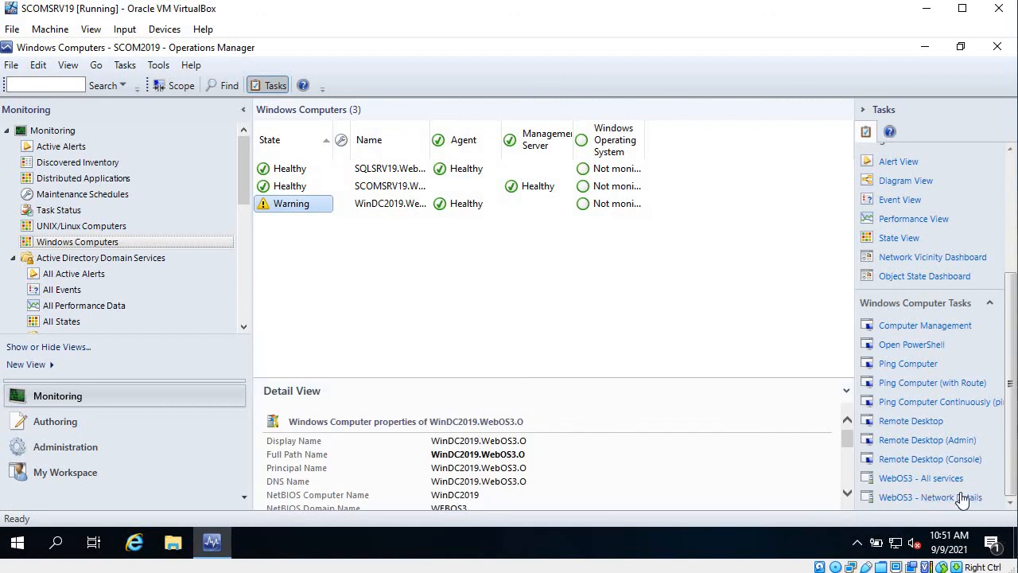
pyautogui.click(921, 478)
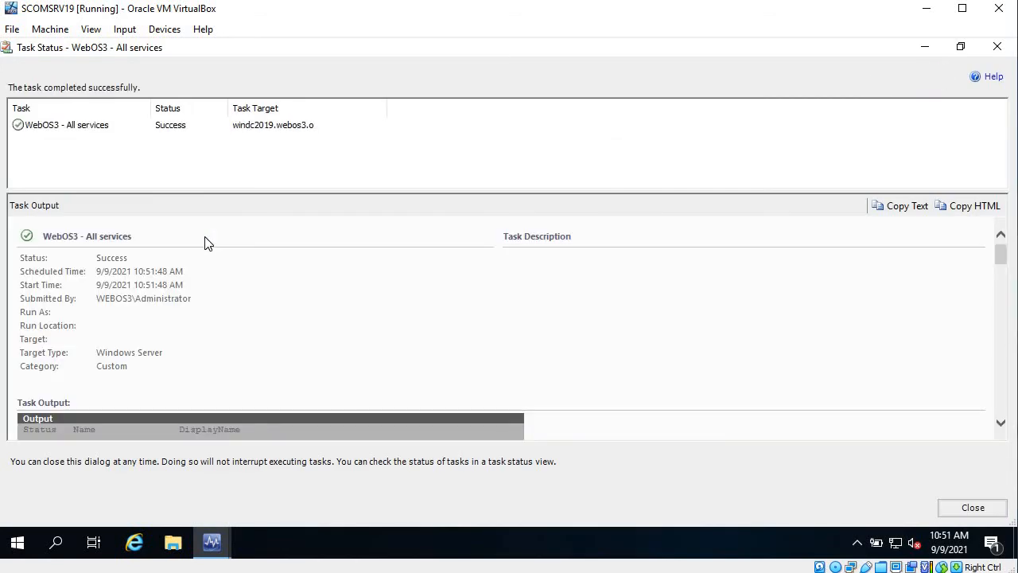
pyautogui.click(973, 507)
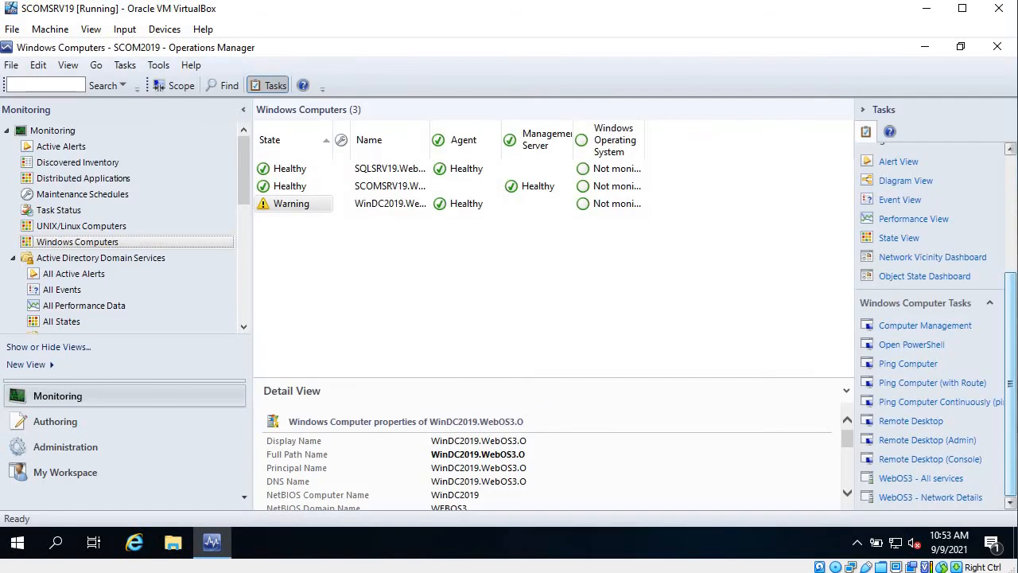